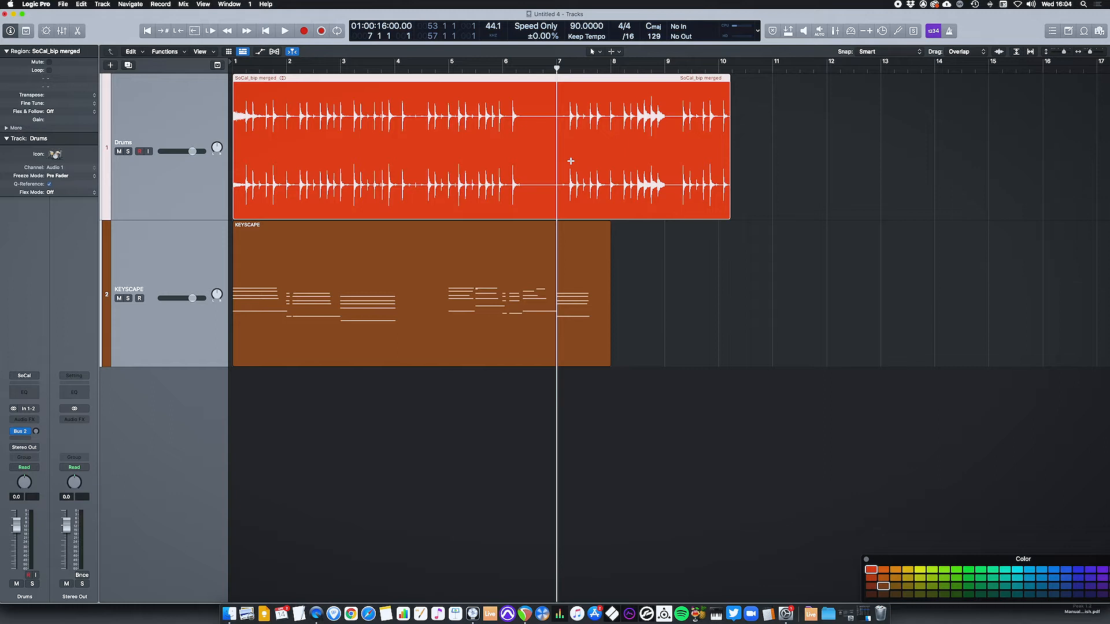
- Split the selected Drums audio region at the bar 7 playhead with Command-T
key("cmd+t")
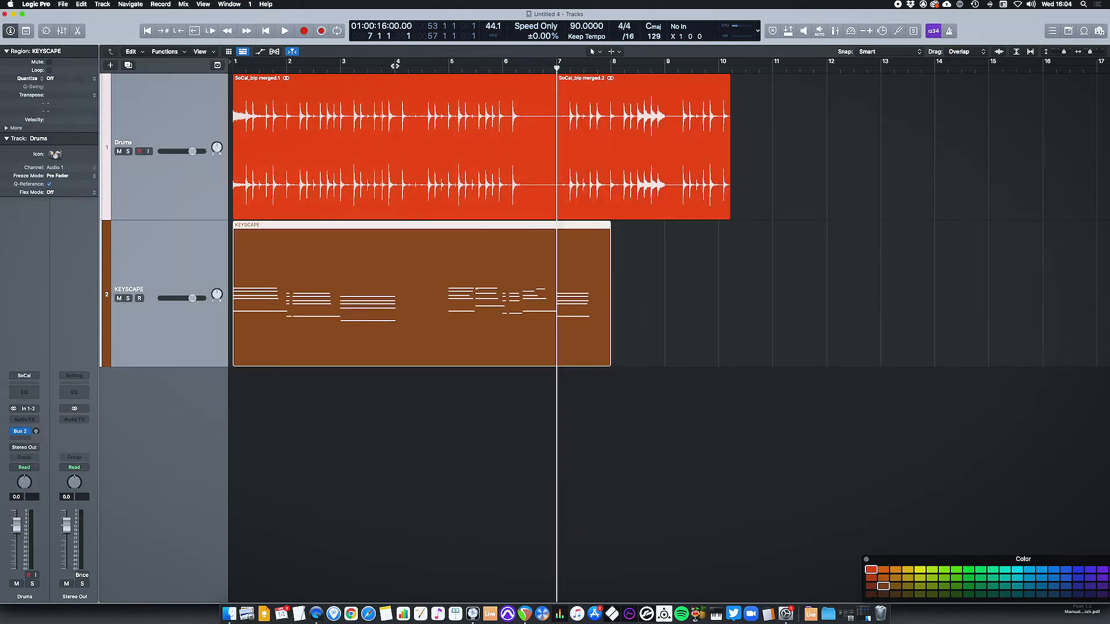
- Split the KEYSCAPE region at bar 4, choosing Split for notes crossing the point
left_click(395, 62)
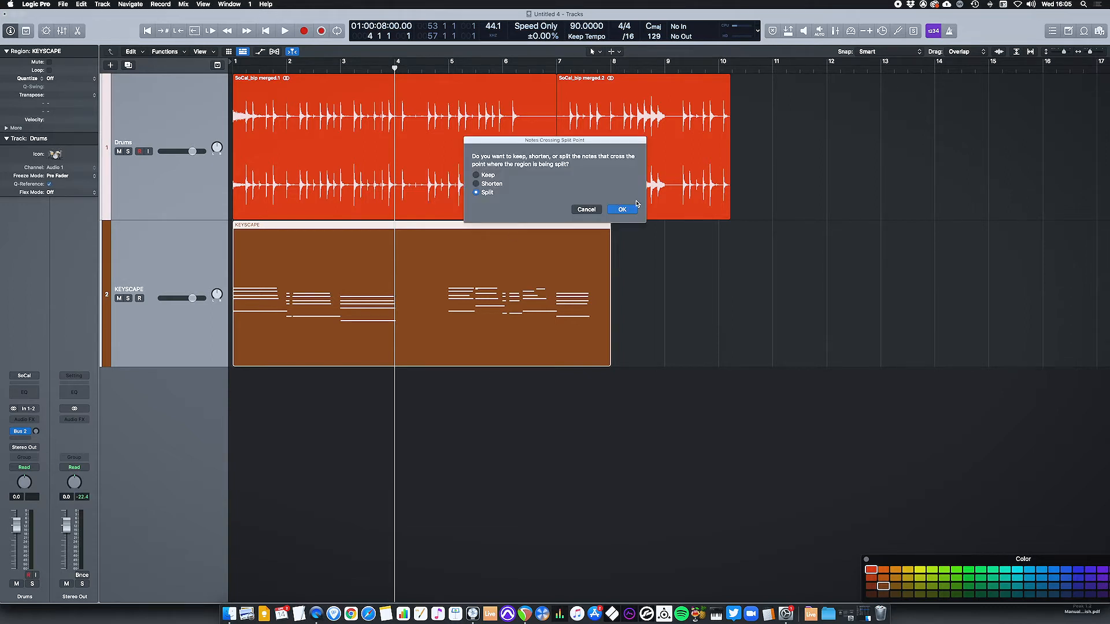
left_click(620, 209)
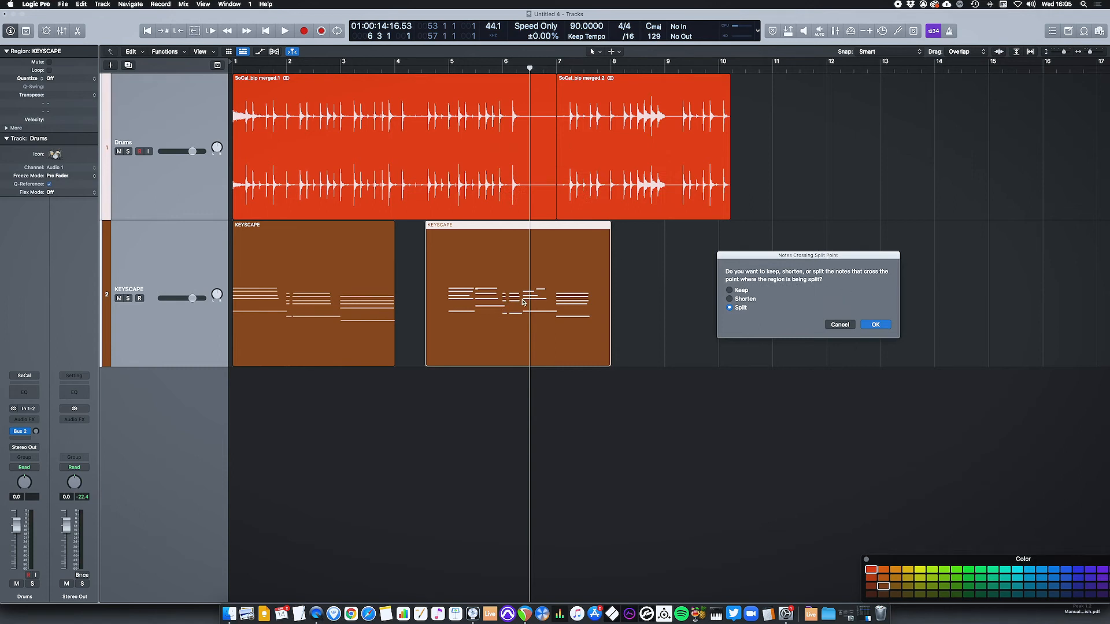
mouse_move(684, 314)
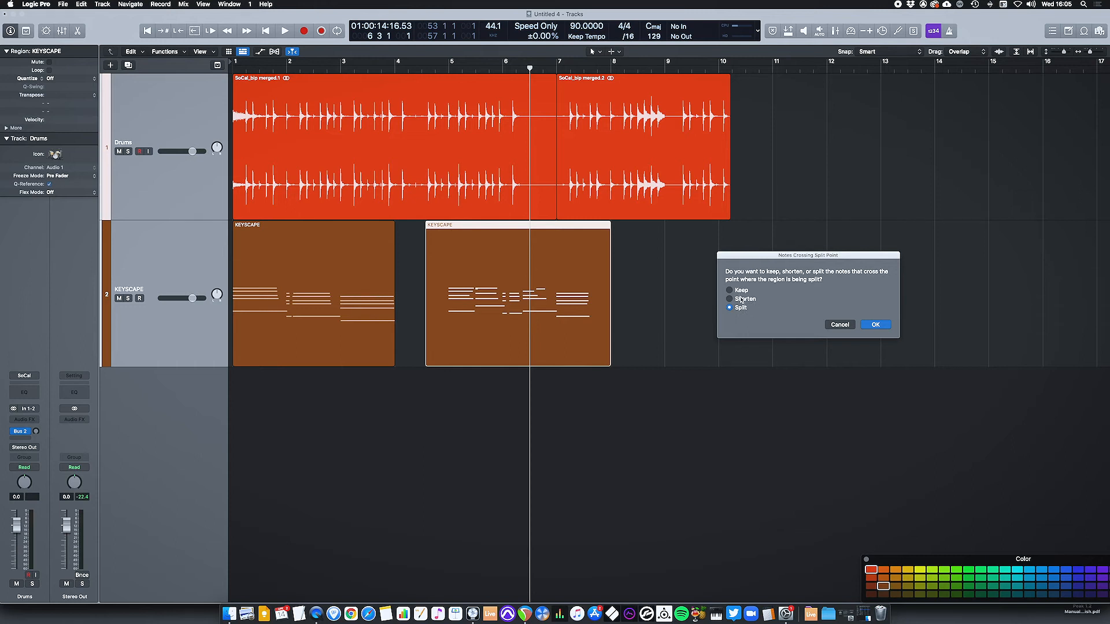
- Split the later KEYSCAPE region at 6 3 1, choosing Keep so crossing notes stay whole
left_click(729, 290)
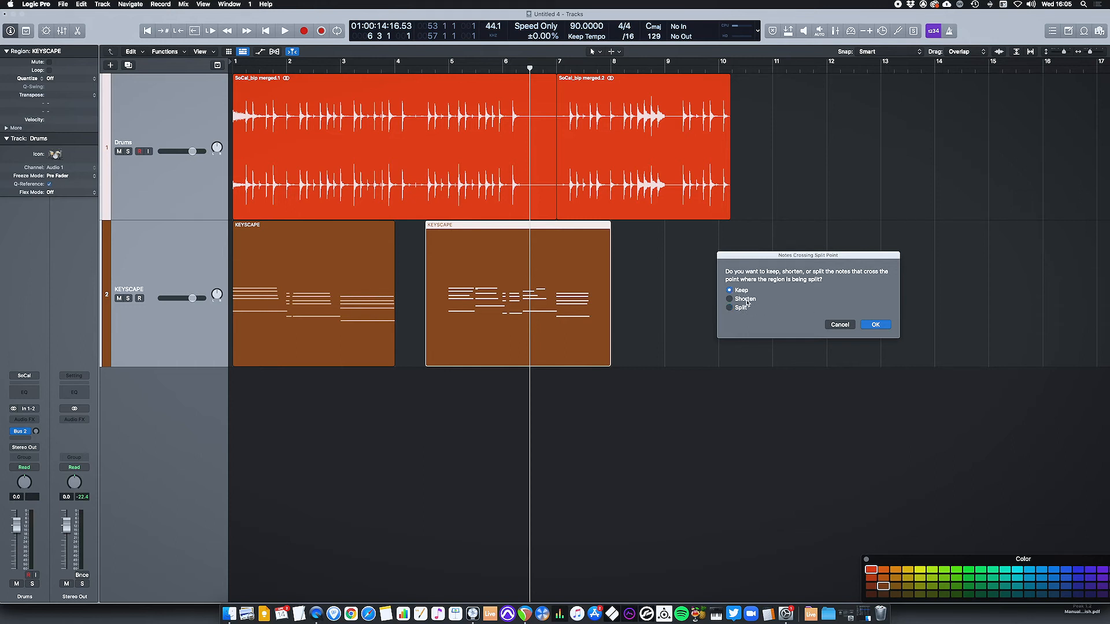
left_click(875, 323)
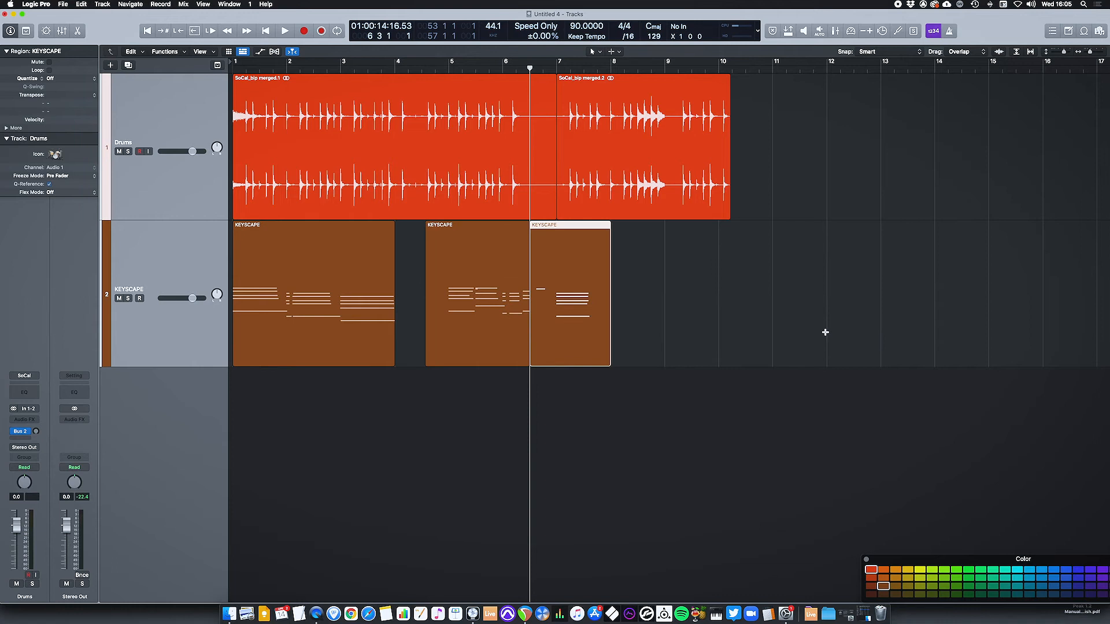